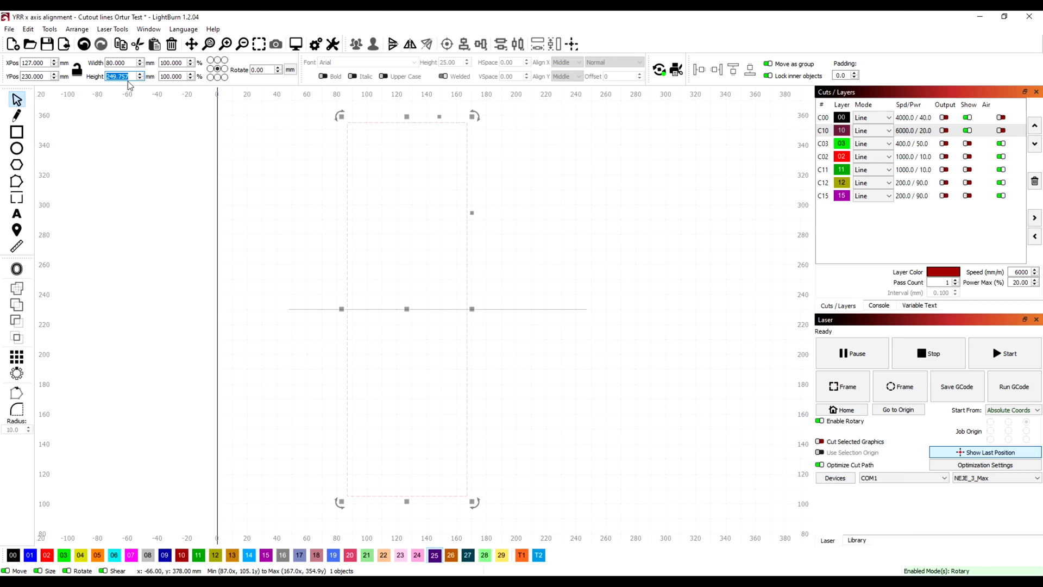
Deselect the circumference box and bring up the File menu for importing
left_click(462, 320)
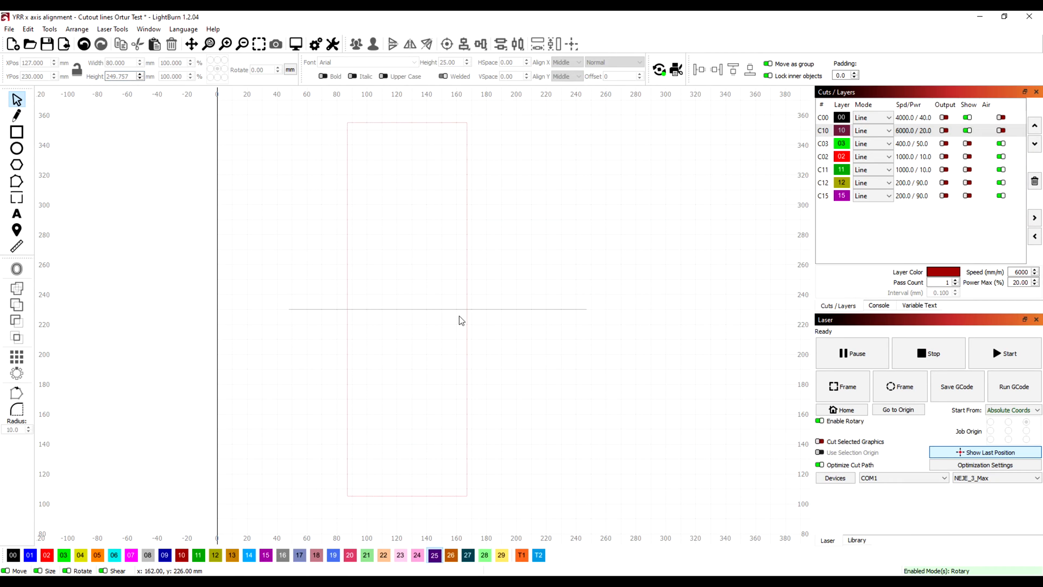
left_click(9, 28)
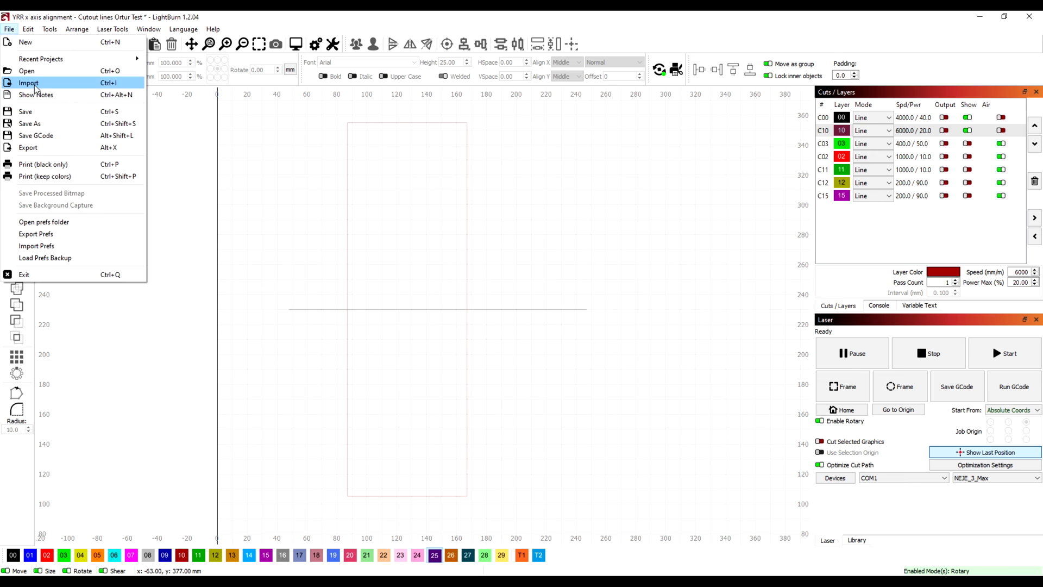
Import the maze pattern image and read the circumference box's exact Width and Height
left_click(29, 82)
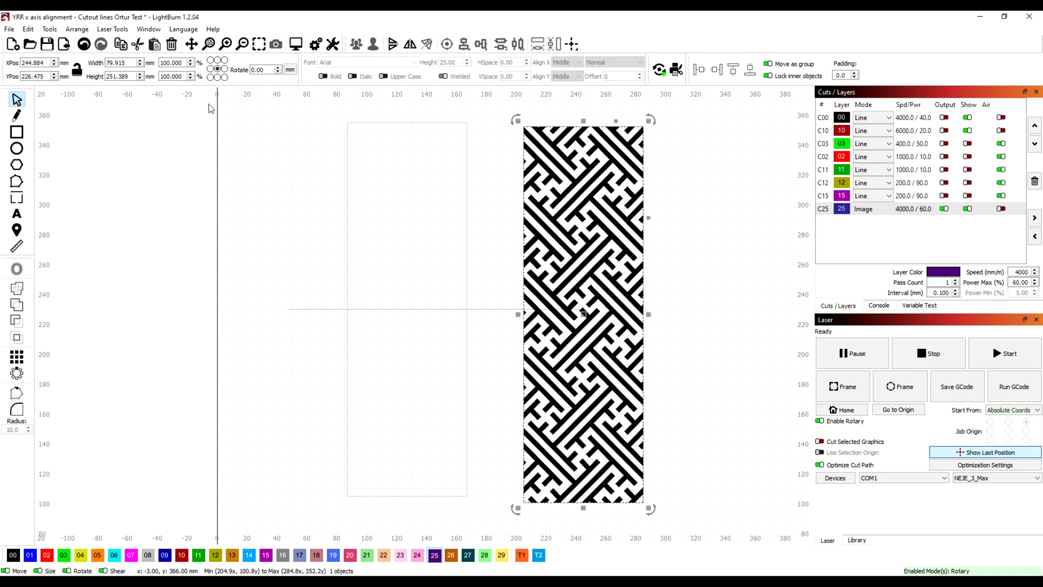
triple_click(119, 76)
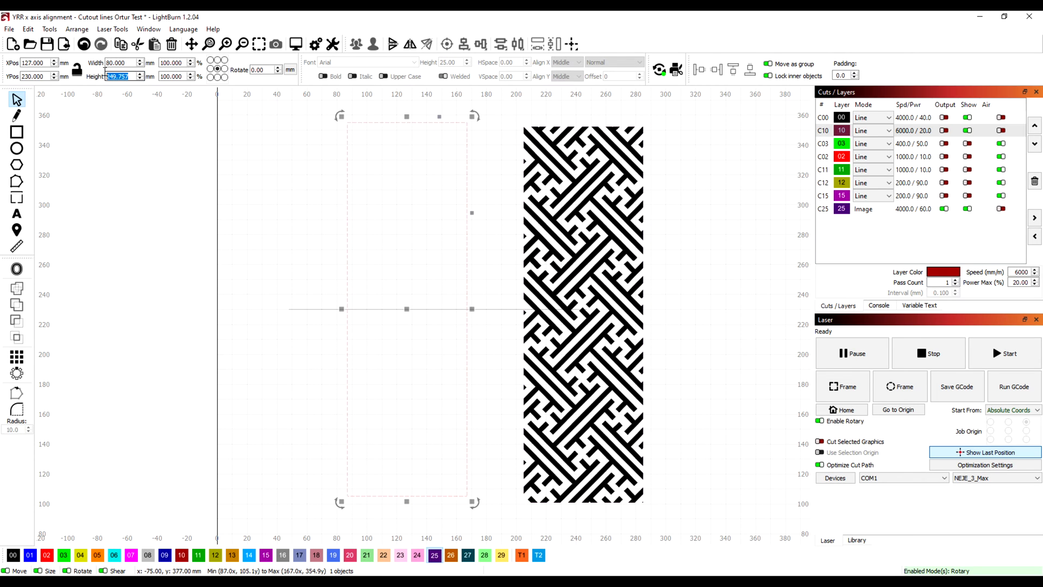
Resize the maze image to height 249.757 at XPos 127 / YPos 230 over the box
left_click(582, 313)
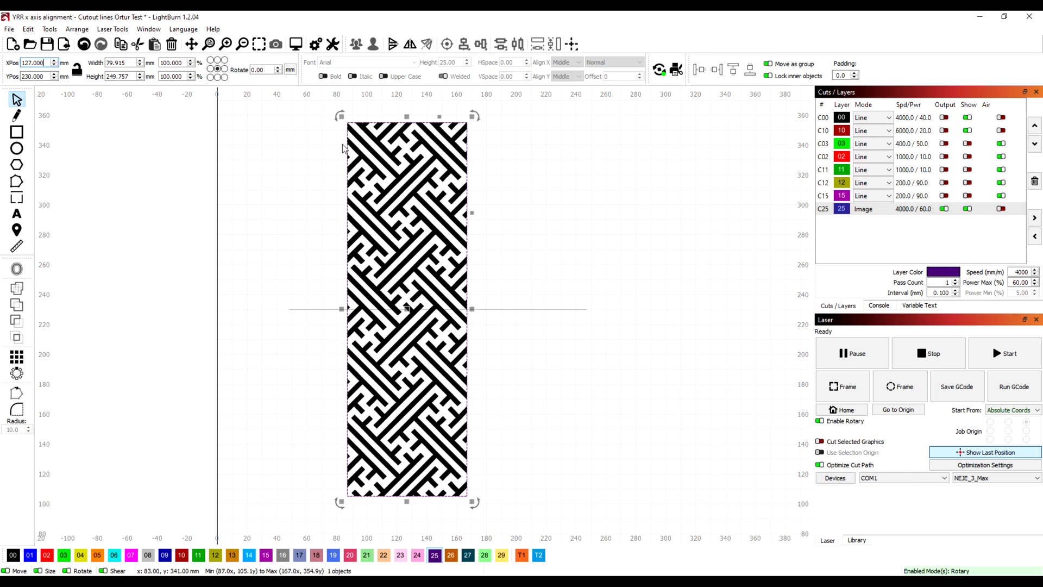
mouse_move(883, 209)
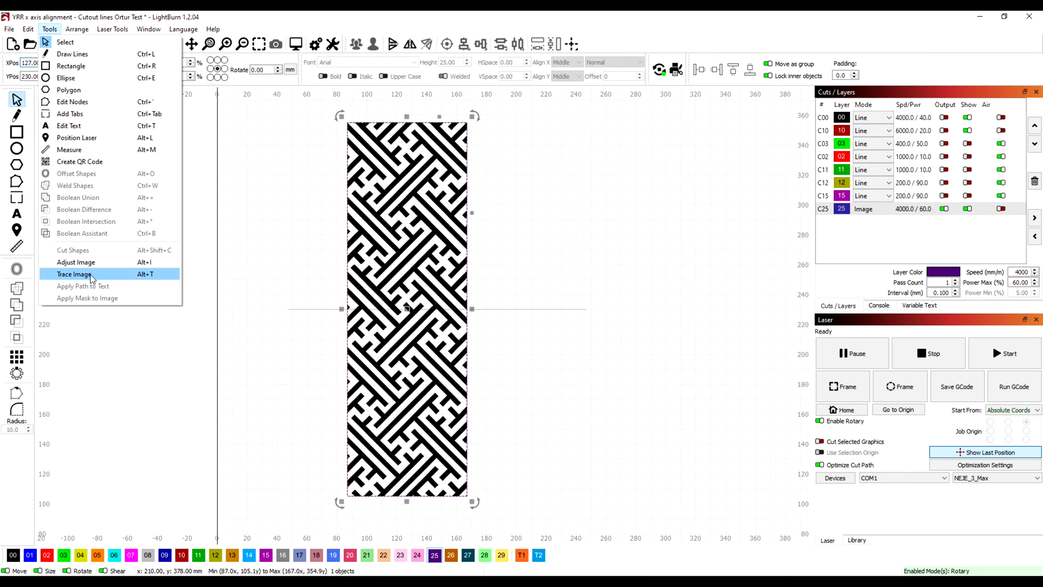
Trace the maze image into outline vectors and inspect one traced piece
left_click(75, 274)
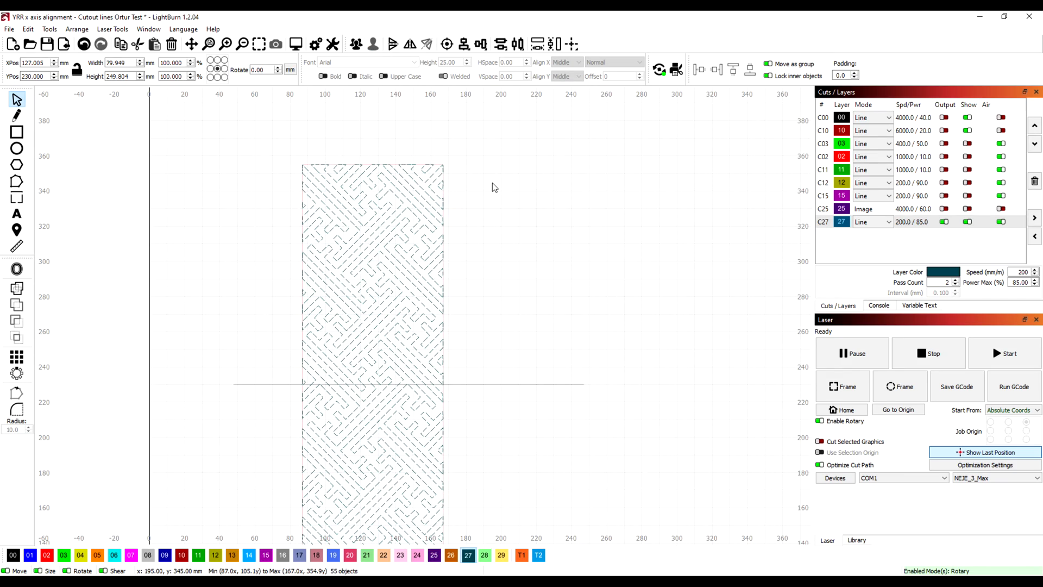
left_click(429, 168)
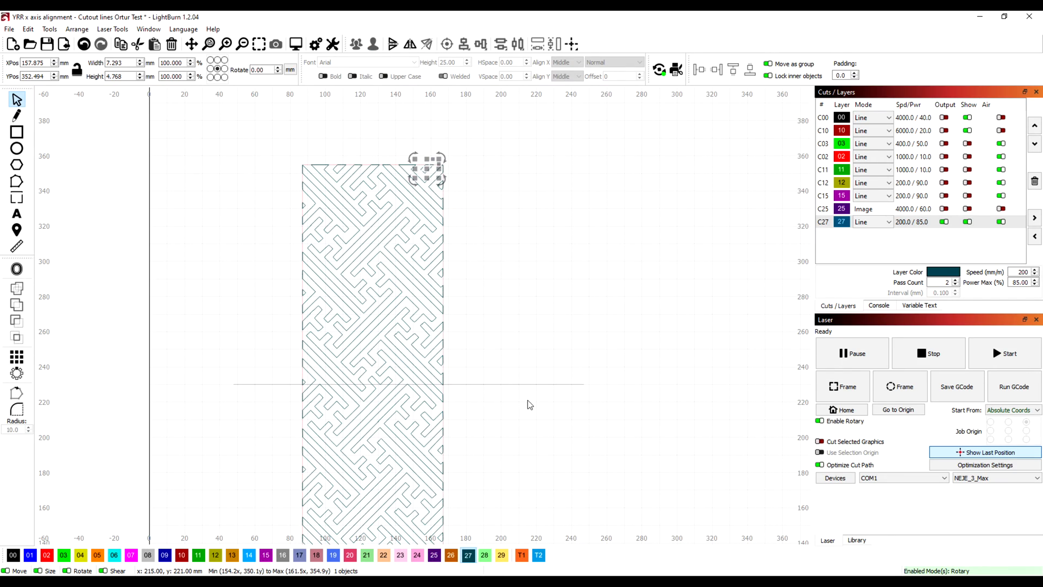